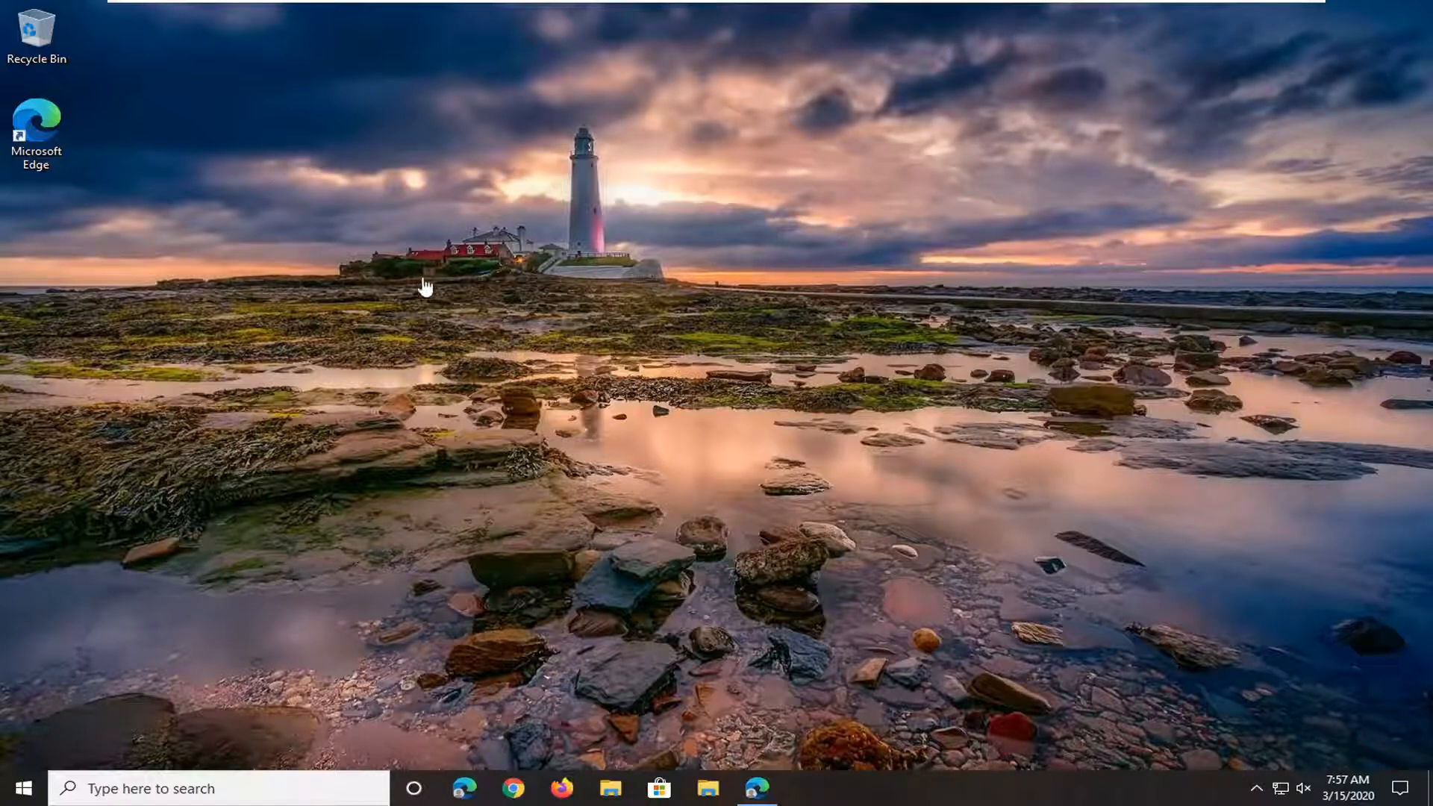
pyautogui.moveTo(521, 217)
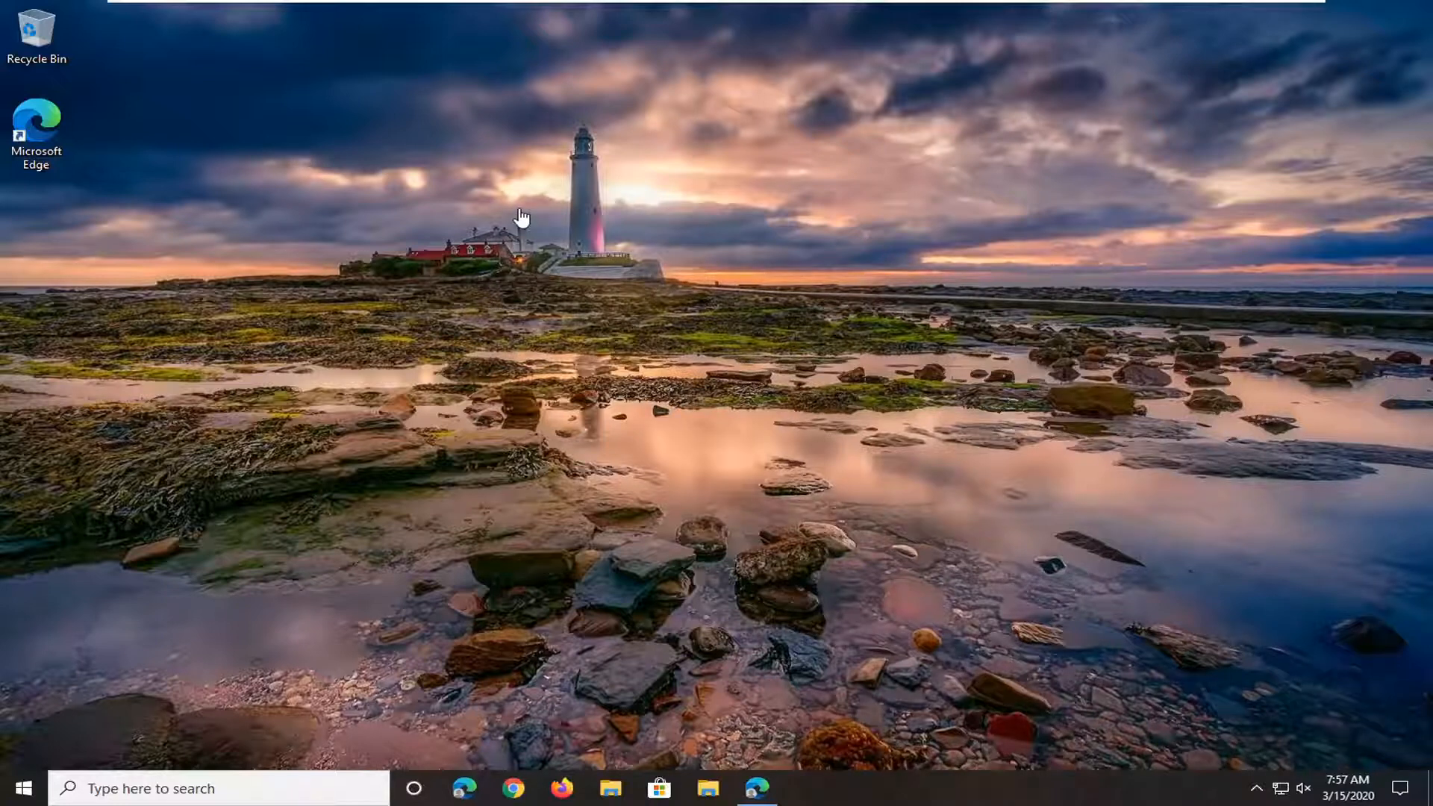
pyautogui.moveTo(549, 197)
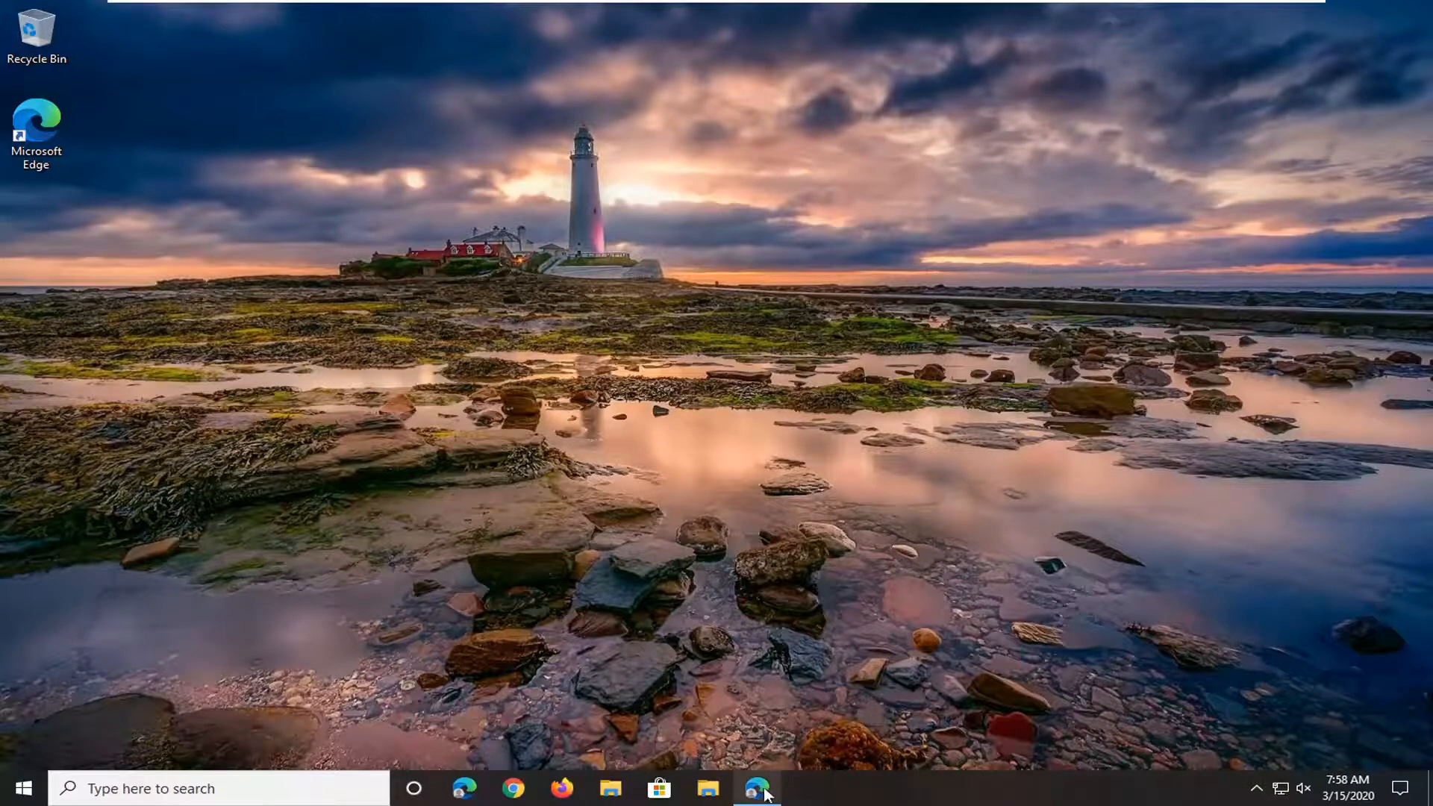
# Launch Edge and open its Settings page in a new tab.
pyautogui.click(757, 788)
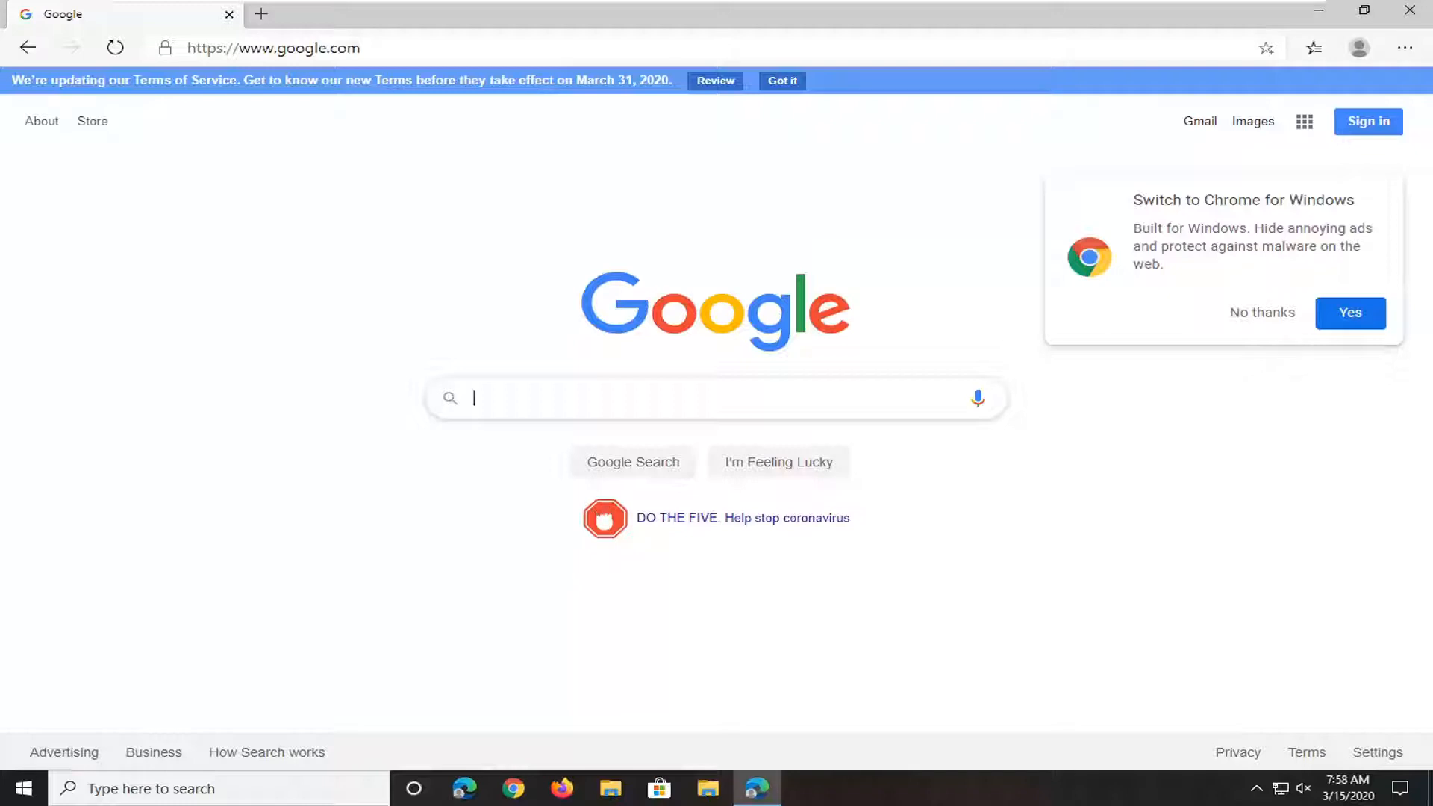
pyautogui.moveTo(1405, 47)
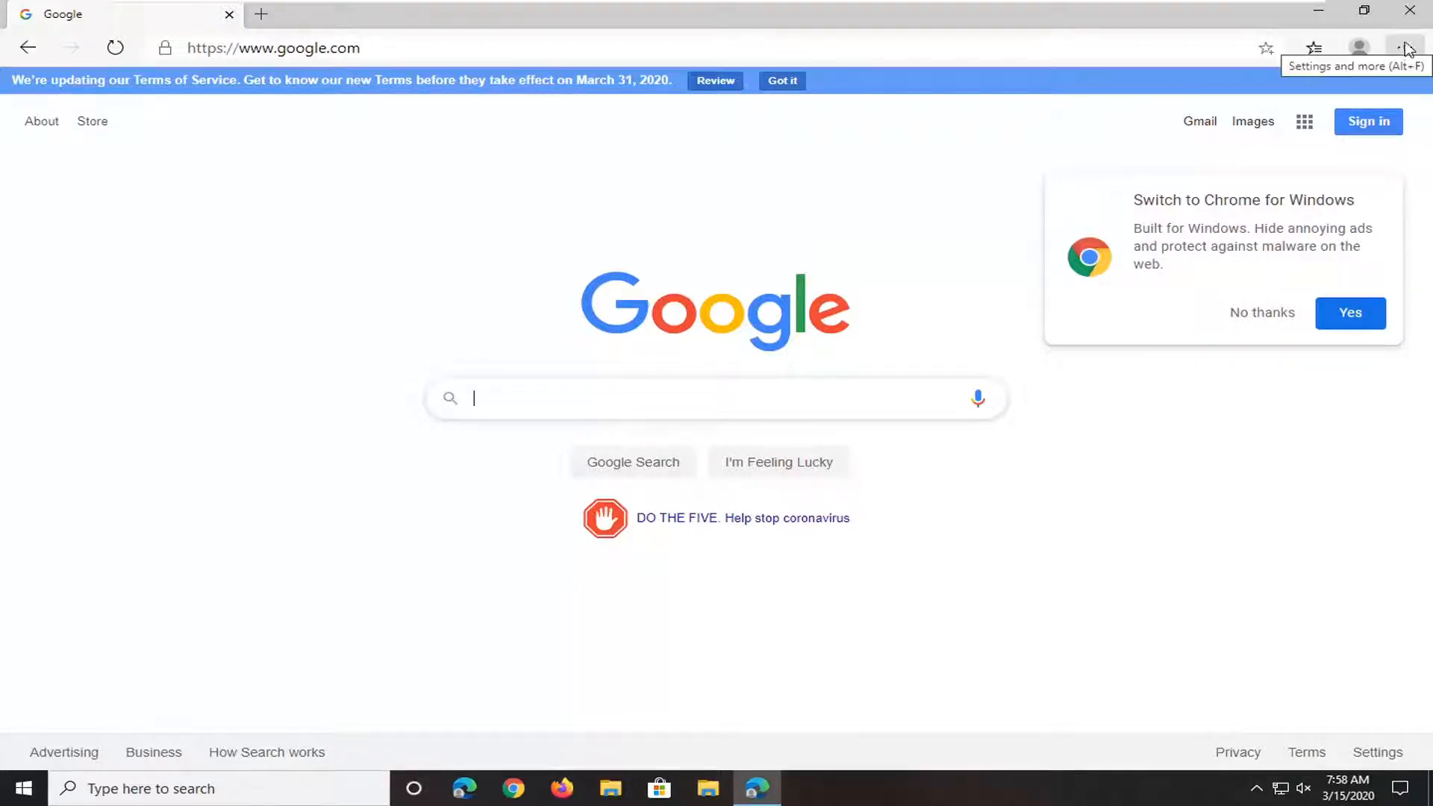
pyautogui.click(1405, 48)
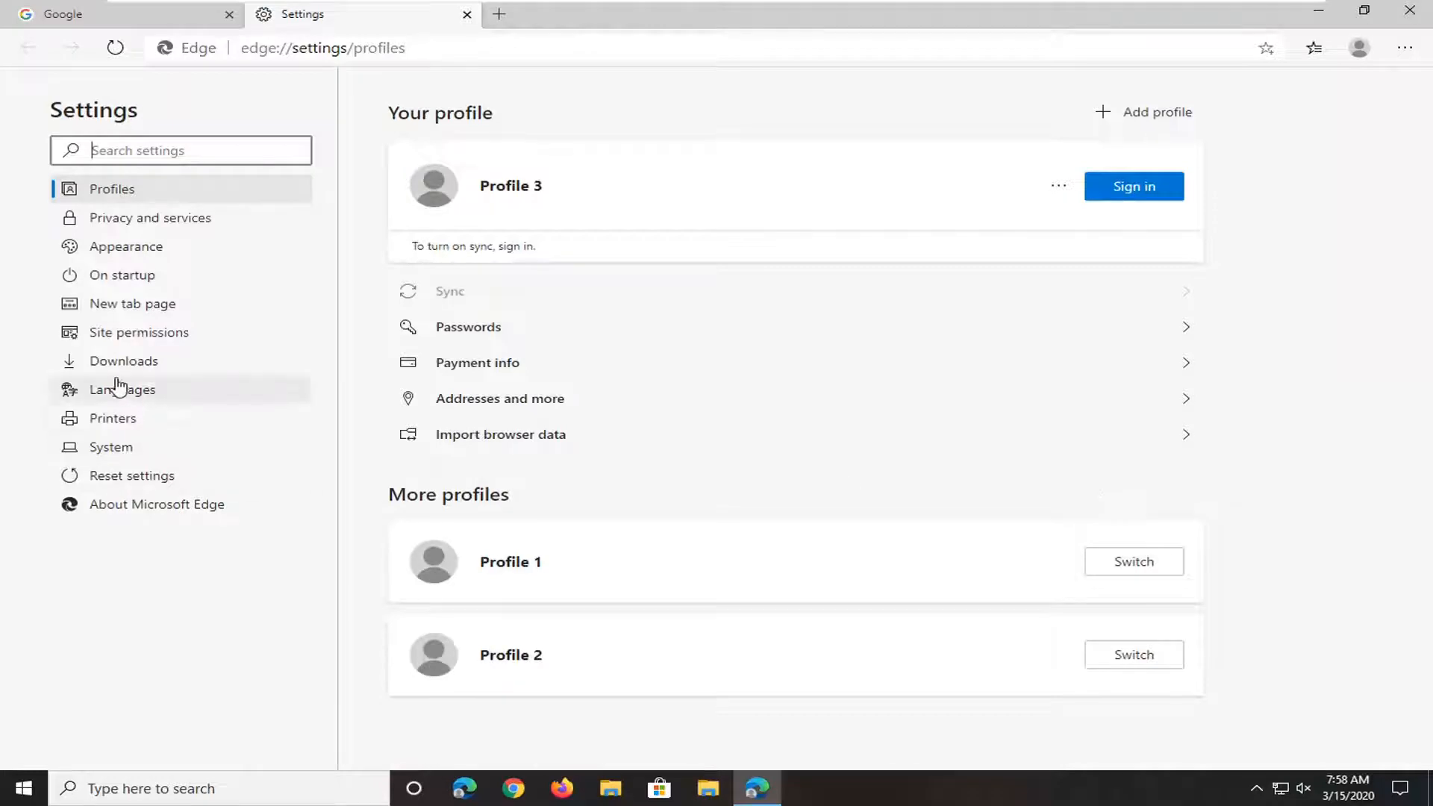
# Show the Downloads section of Edge settings with the current save location.
pyautogui.click(123, 360)
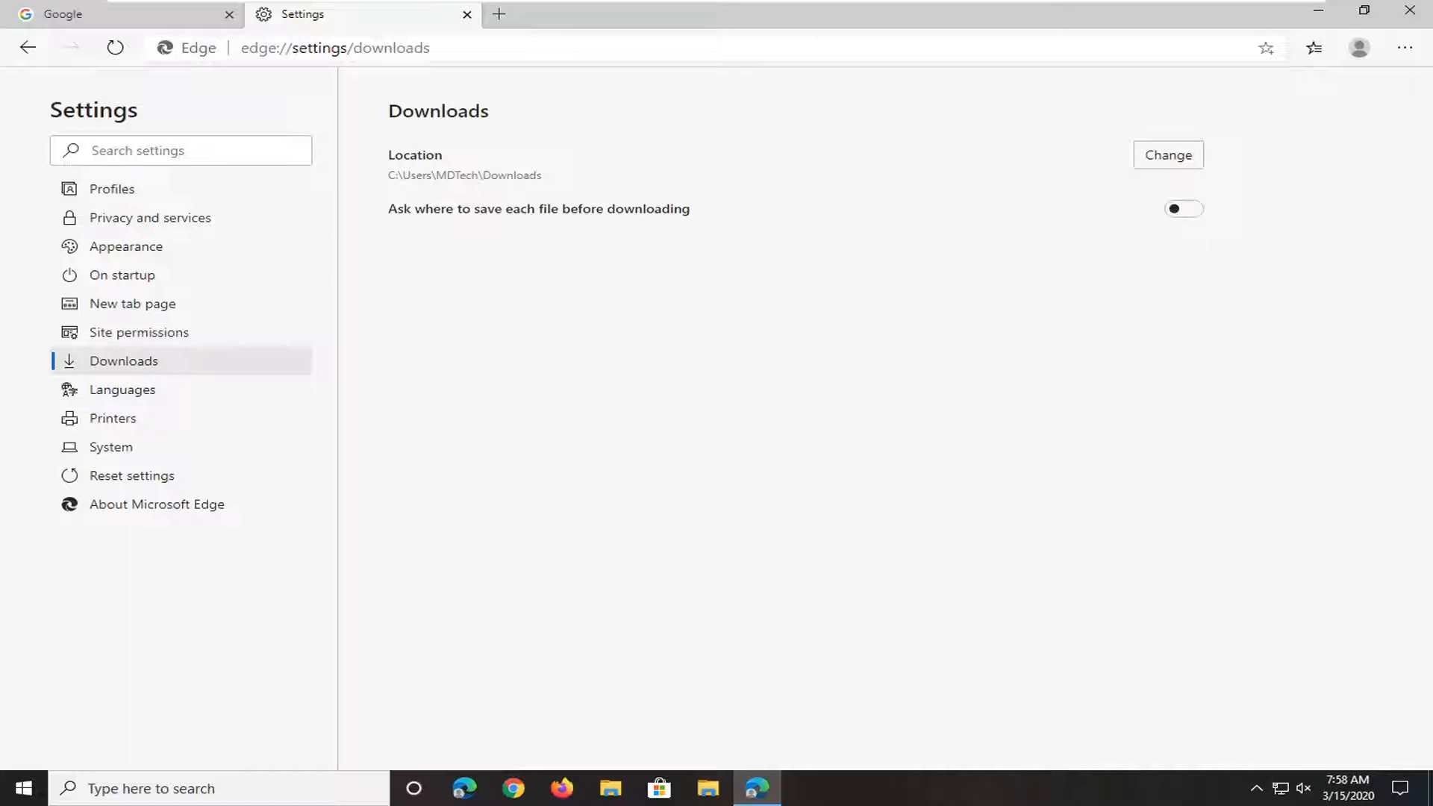
pyautogui.moveTo(605, 196)
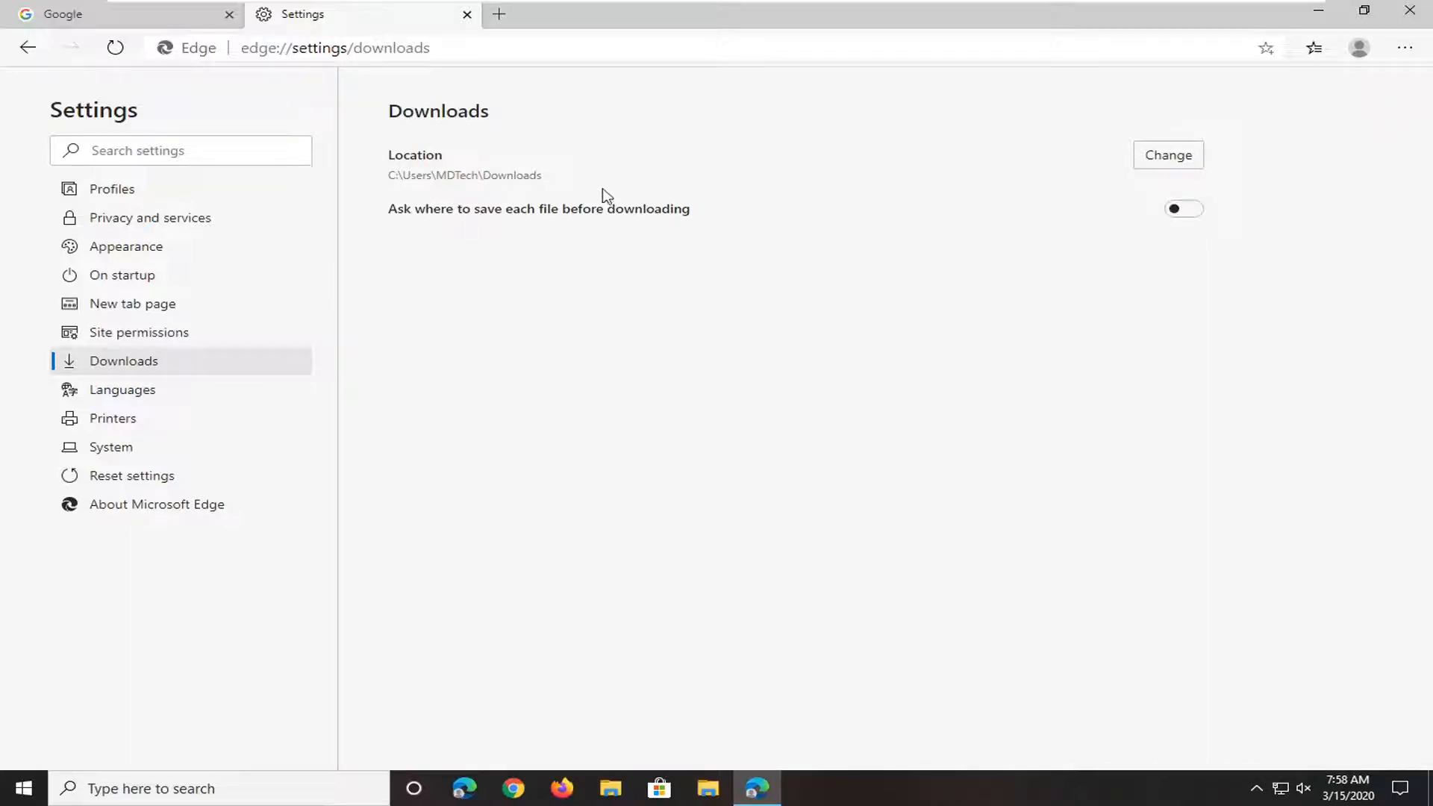
pyautogui.moveTo(519, 190)
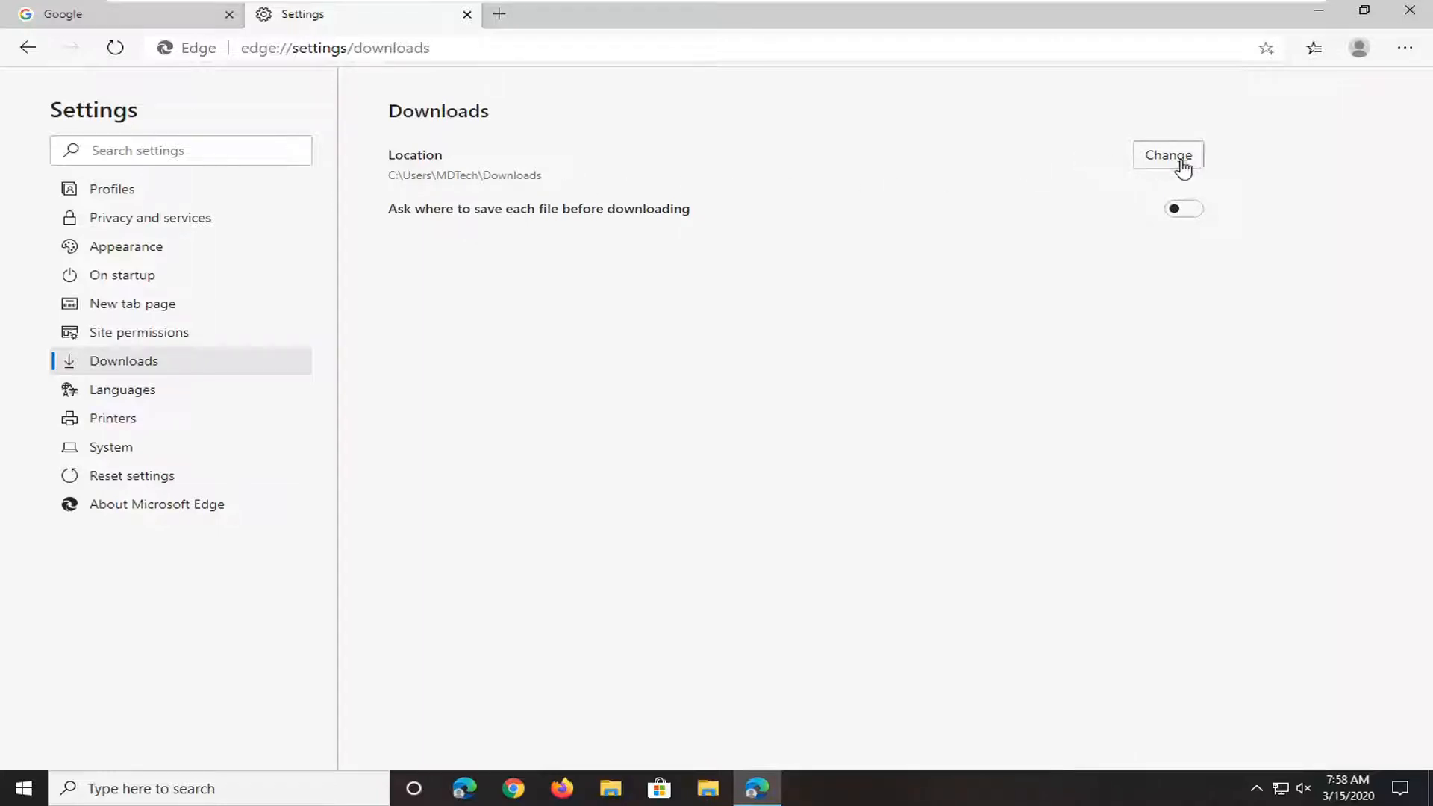
# Change the download location from Downloads to the Pictures folder.
pyautogui.click(1168, 156)
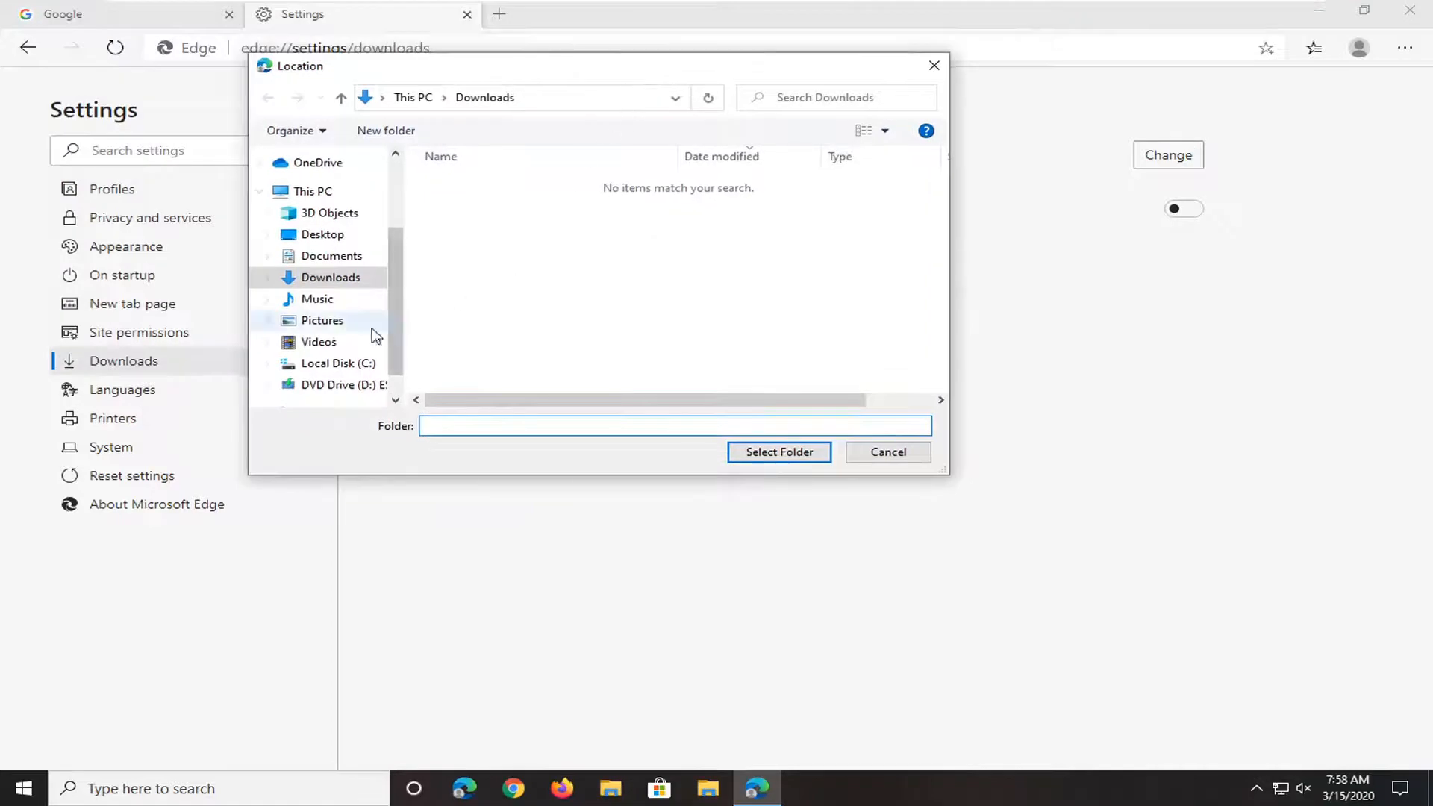
pyautogui.click(338, 363)
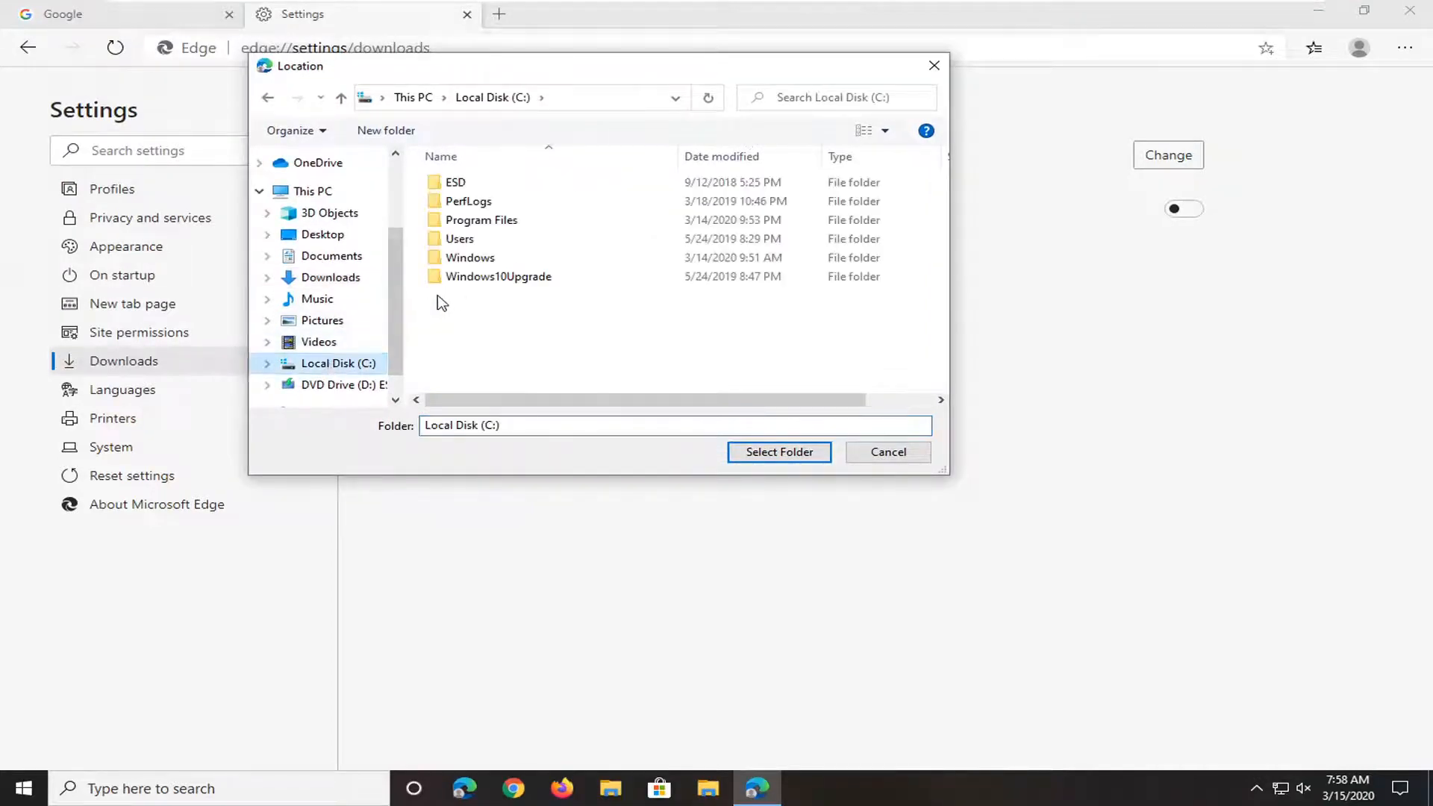
pyautogui.scroll(-3)
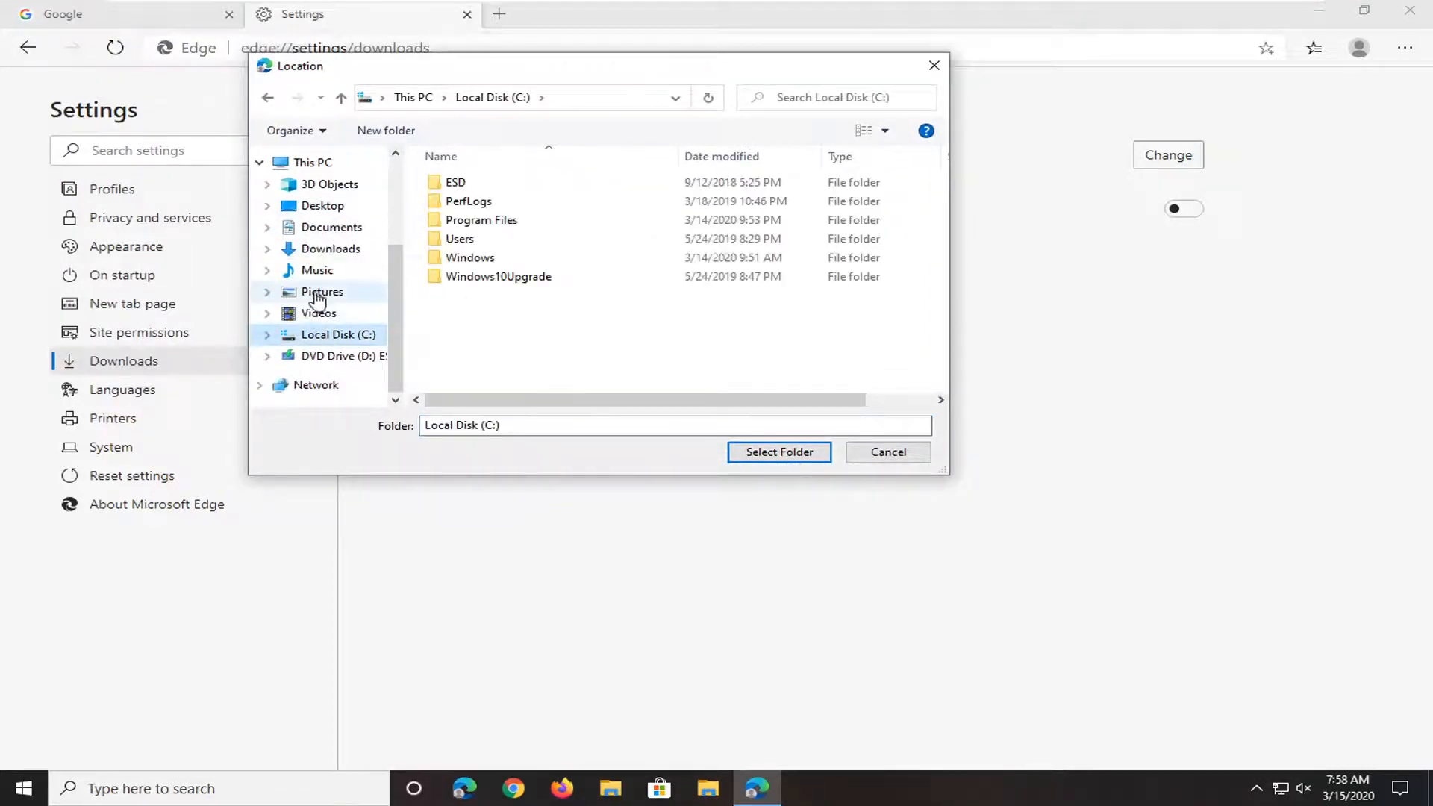
pyautogui.click(321, 292)
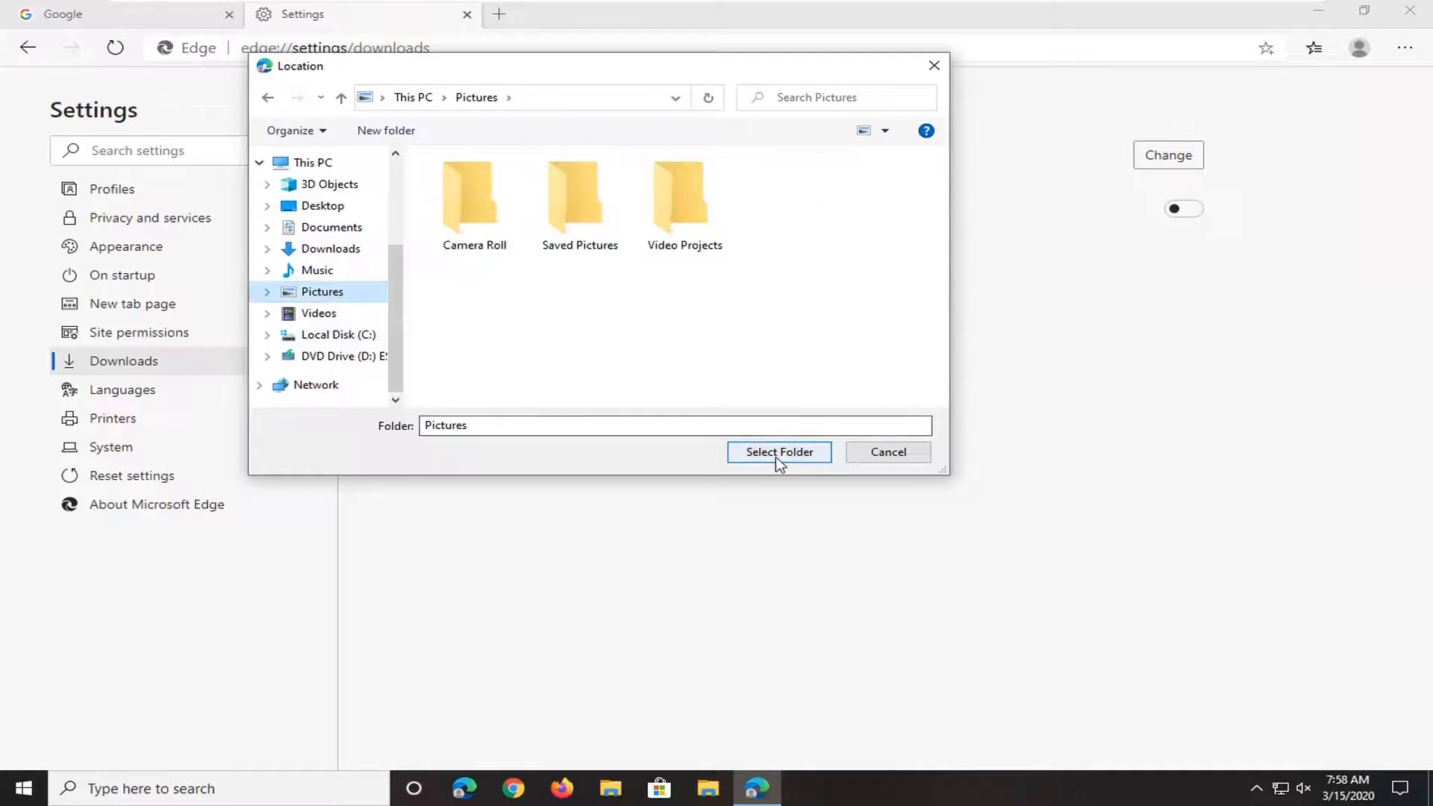
pyautogui.click(778, 452)
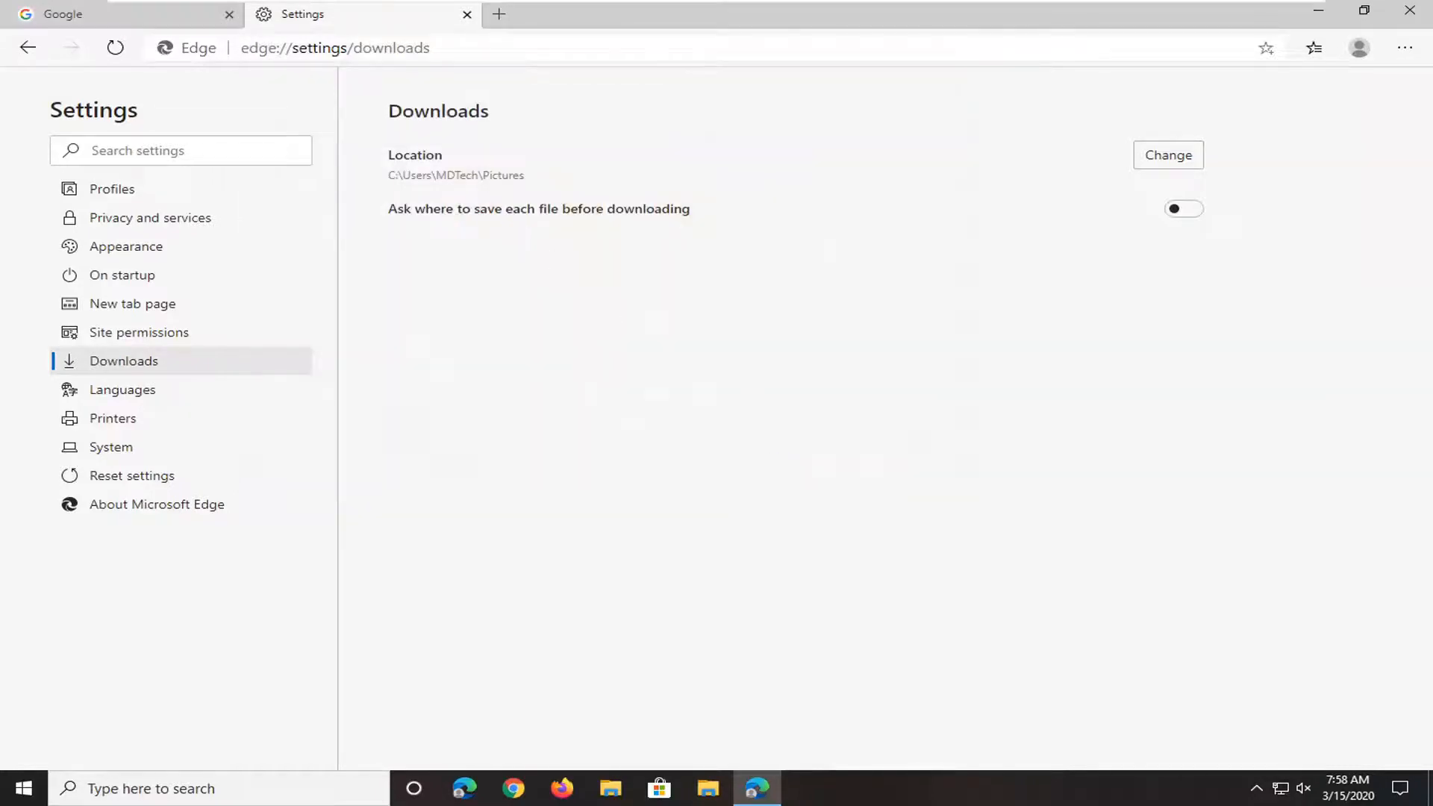
pyautogui.moveTo(1070, 144)
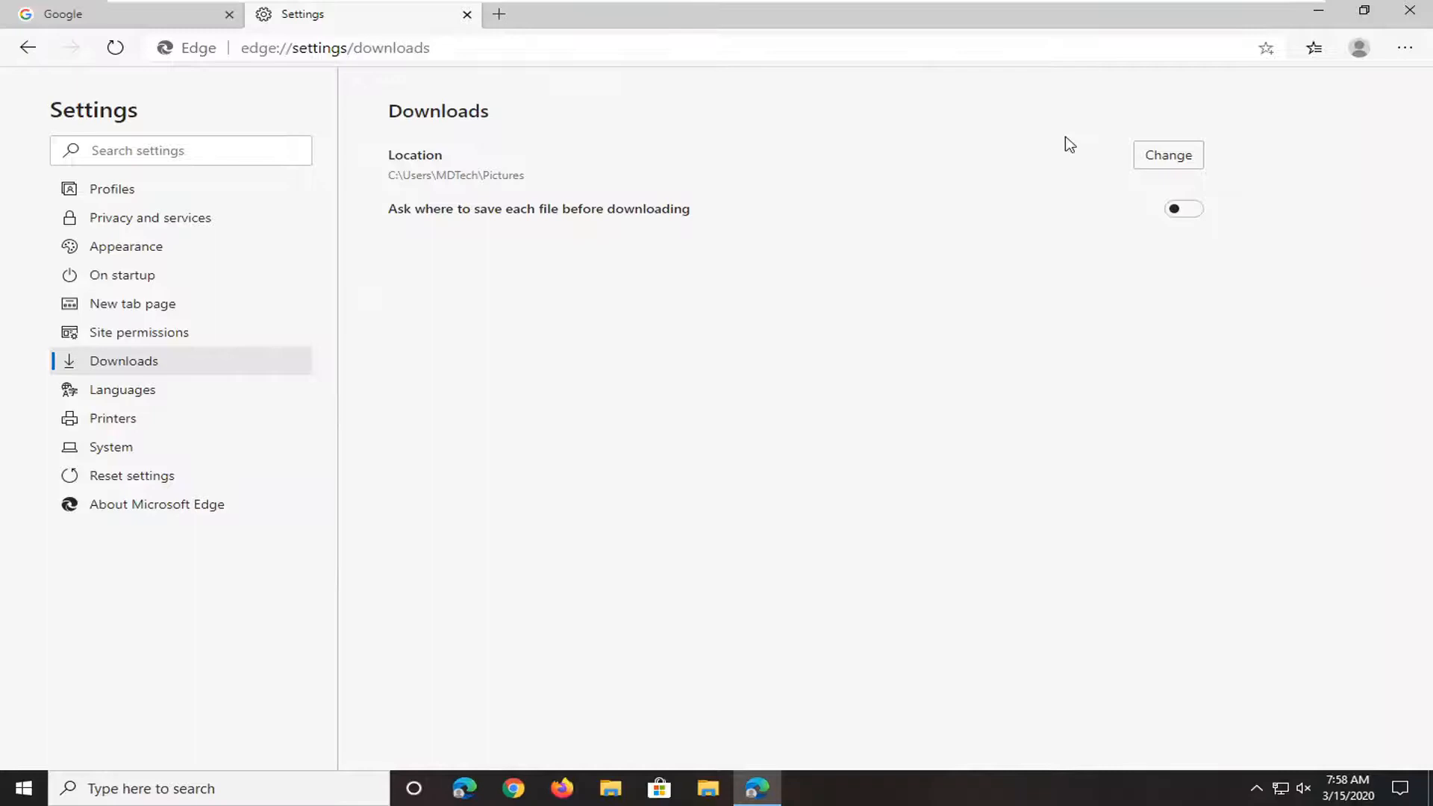
pyautogui.moveTo(539, 216)
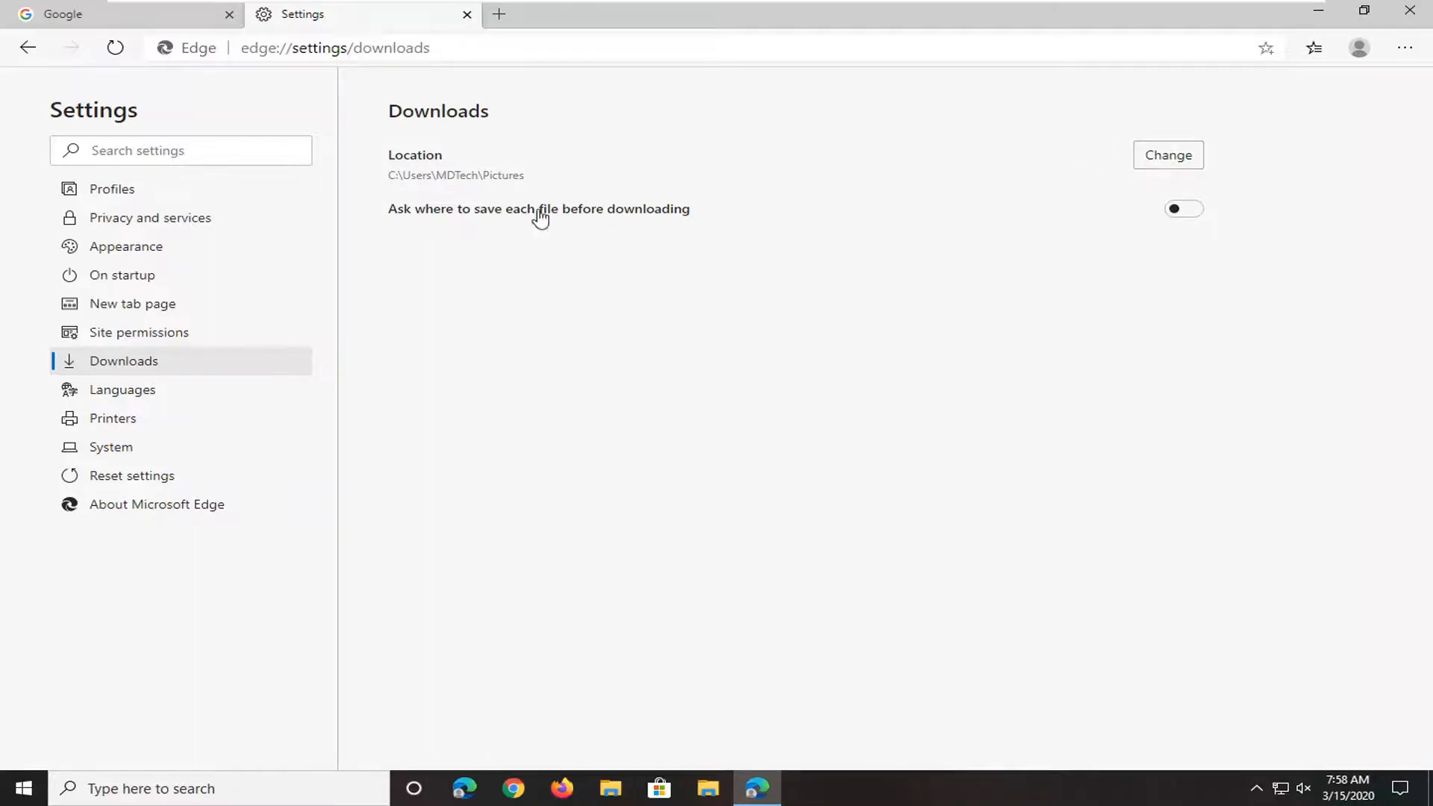
pyautogui.moveTo(508, 217)
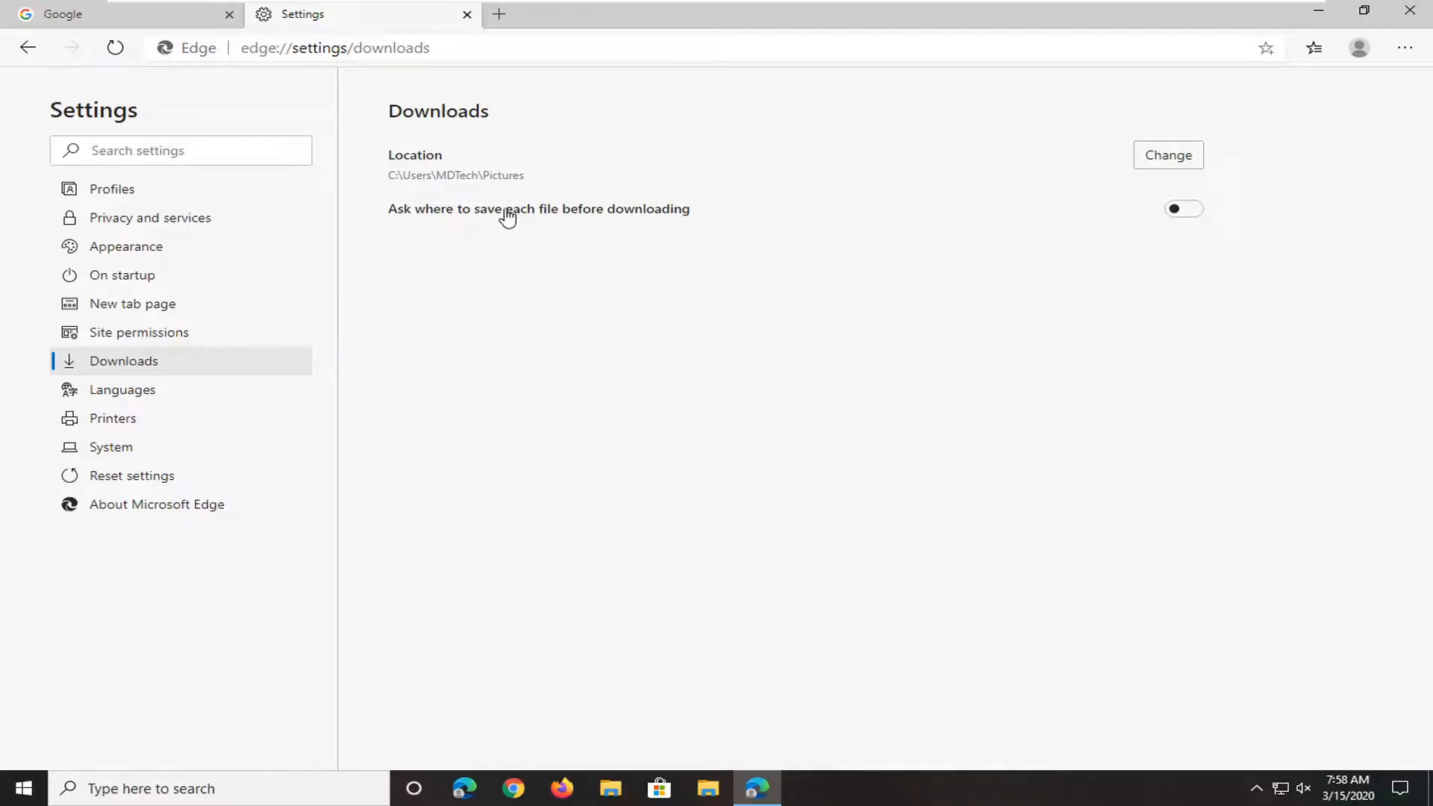
pyautogui.moveTo(555, 224)
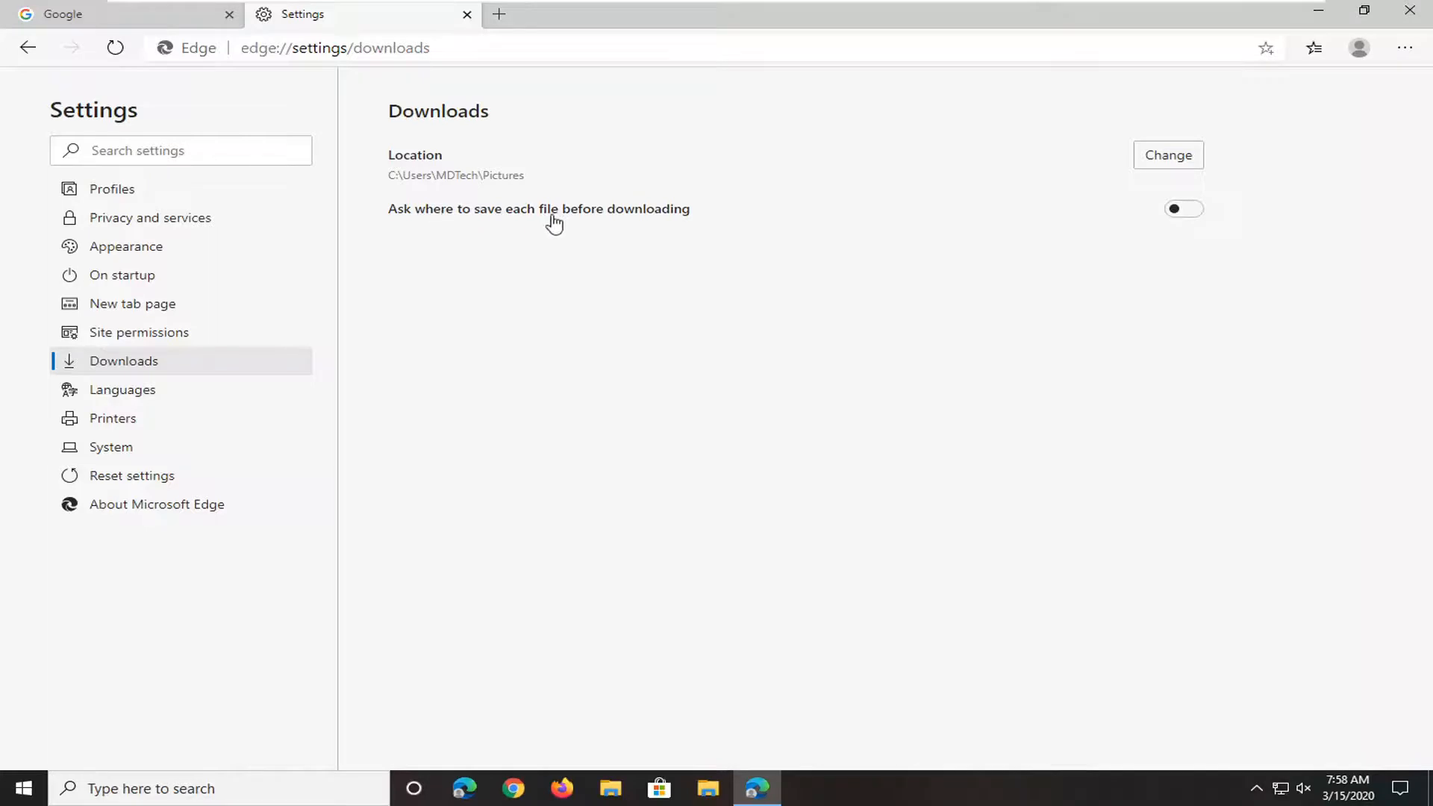
pyautogui.moveTo(305, 384)
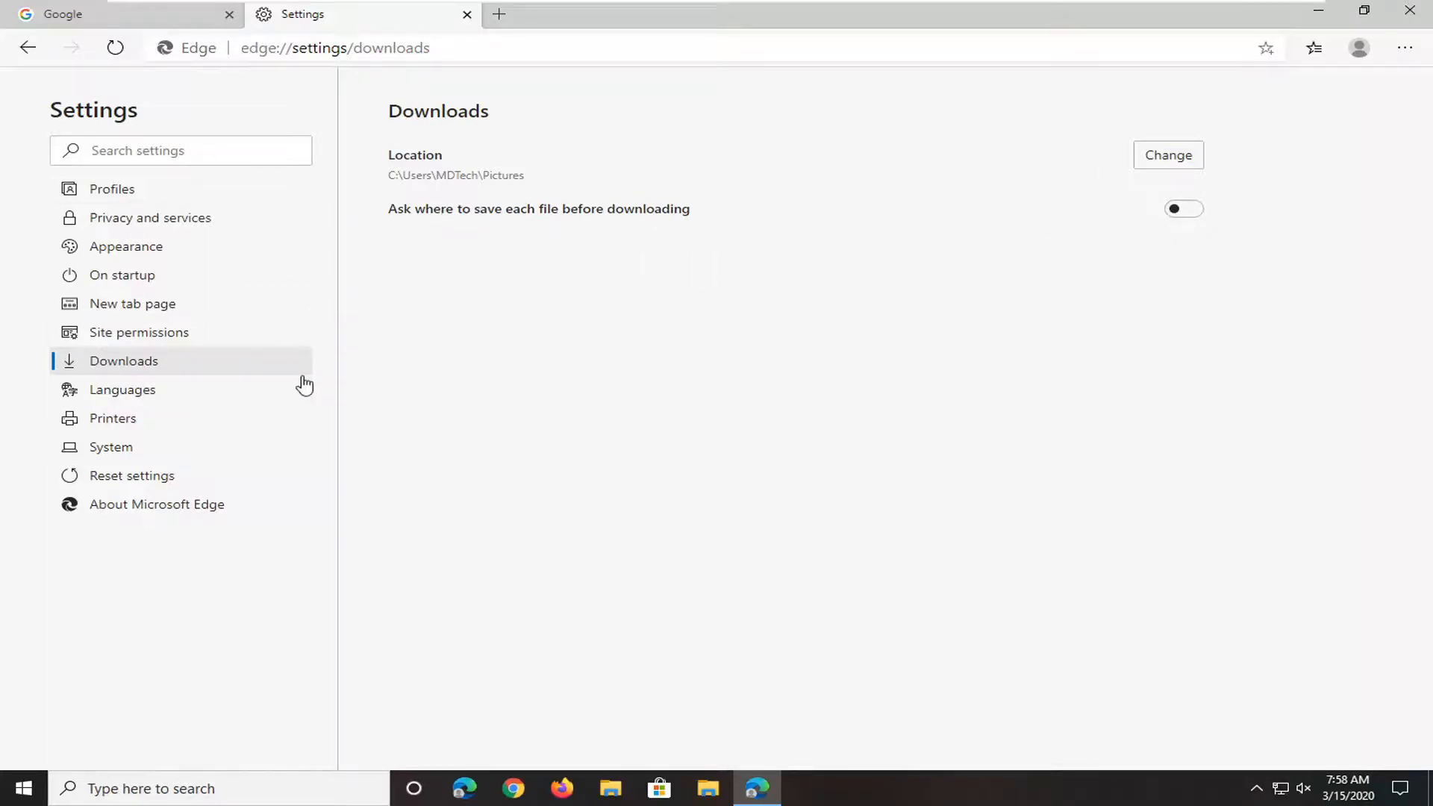
pyautogui.moveTo(713, 296)
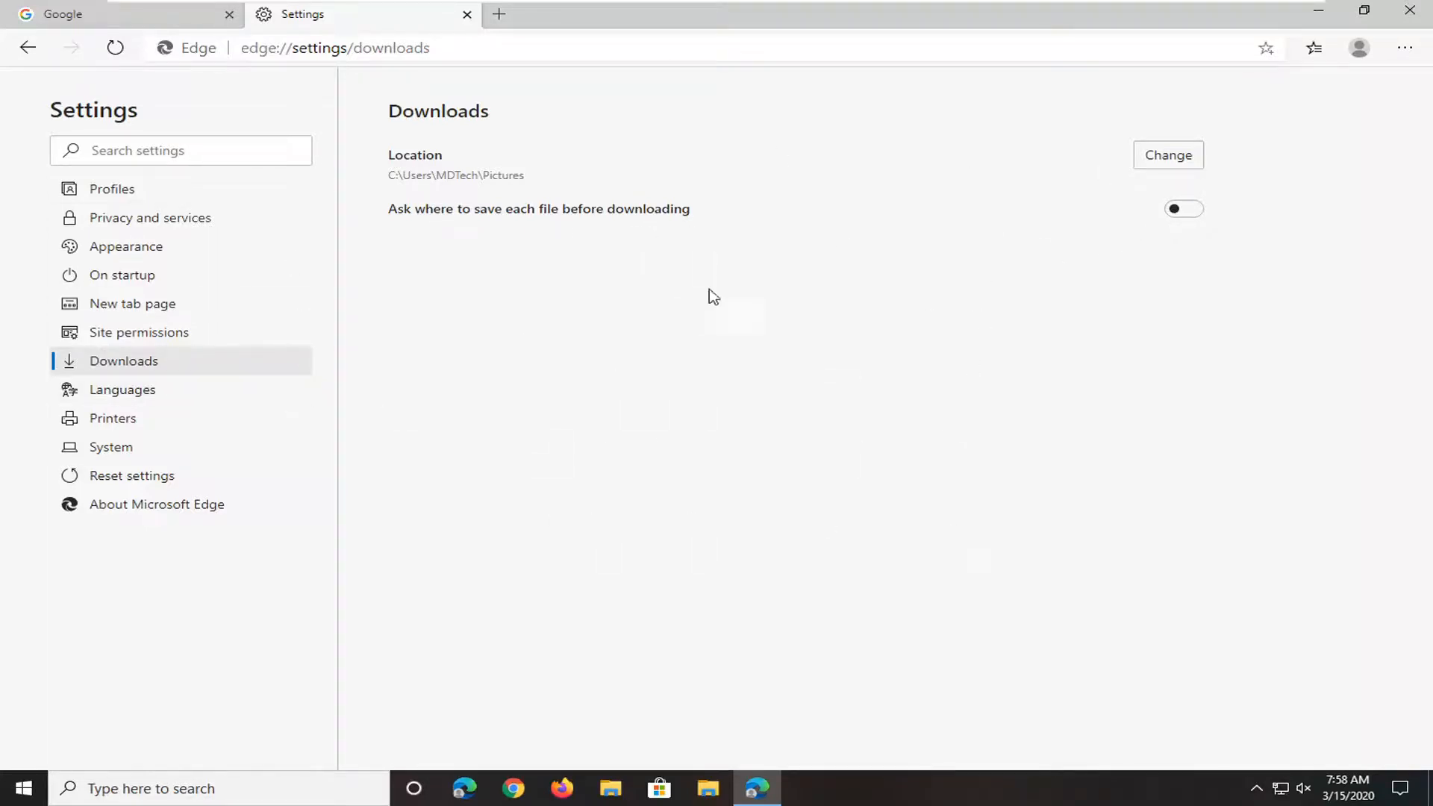
pyautogui.moveTo(927, 373)
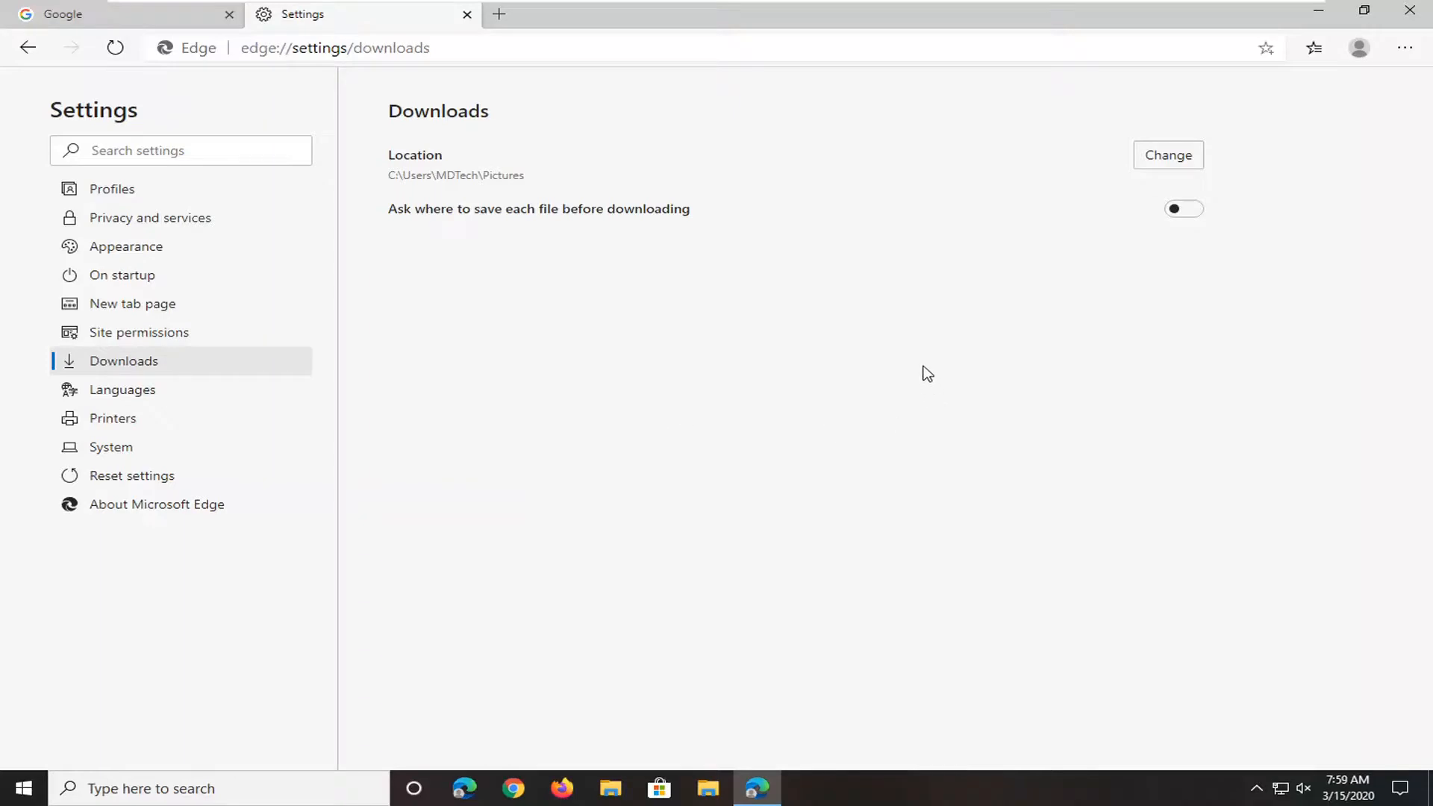
pyautogui.moveTo(892, 372)
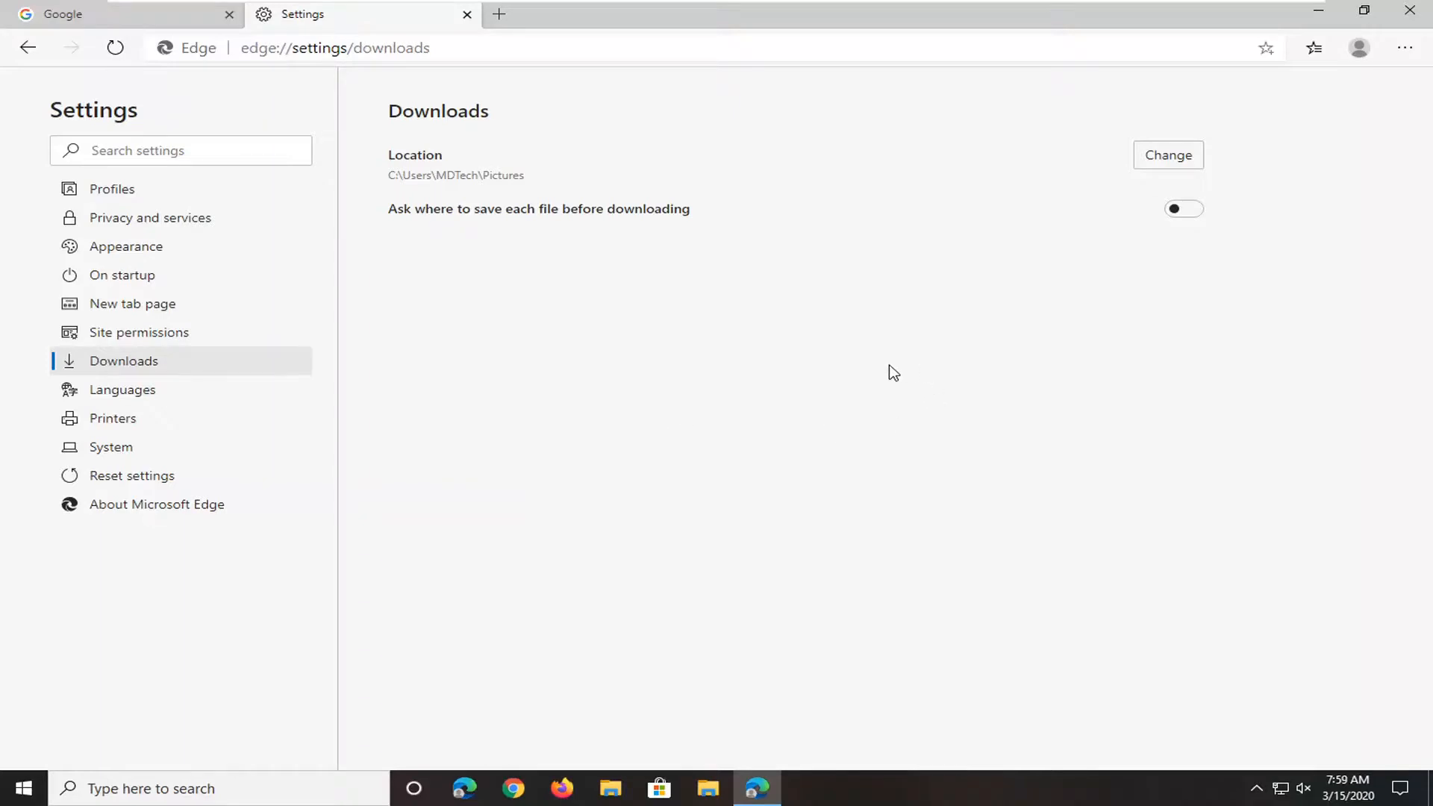
pyautogui.moveTo(929, 326)
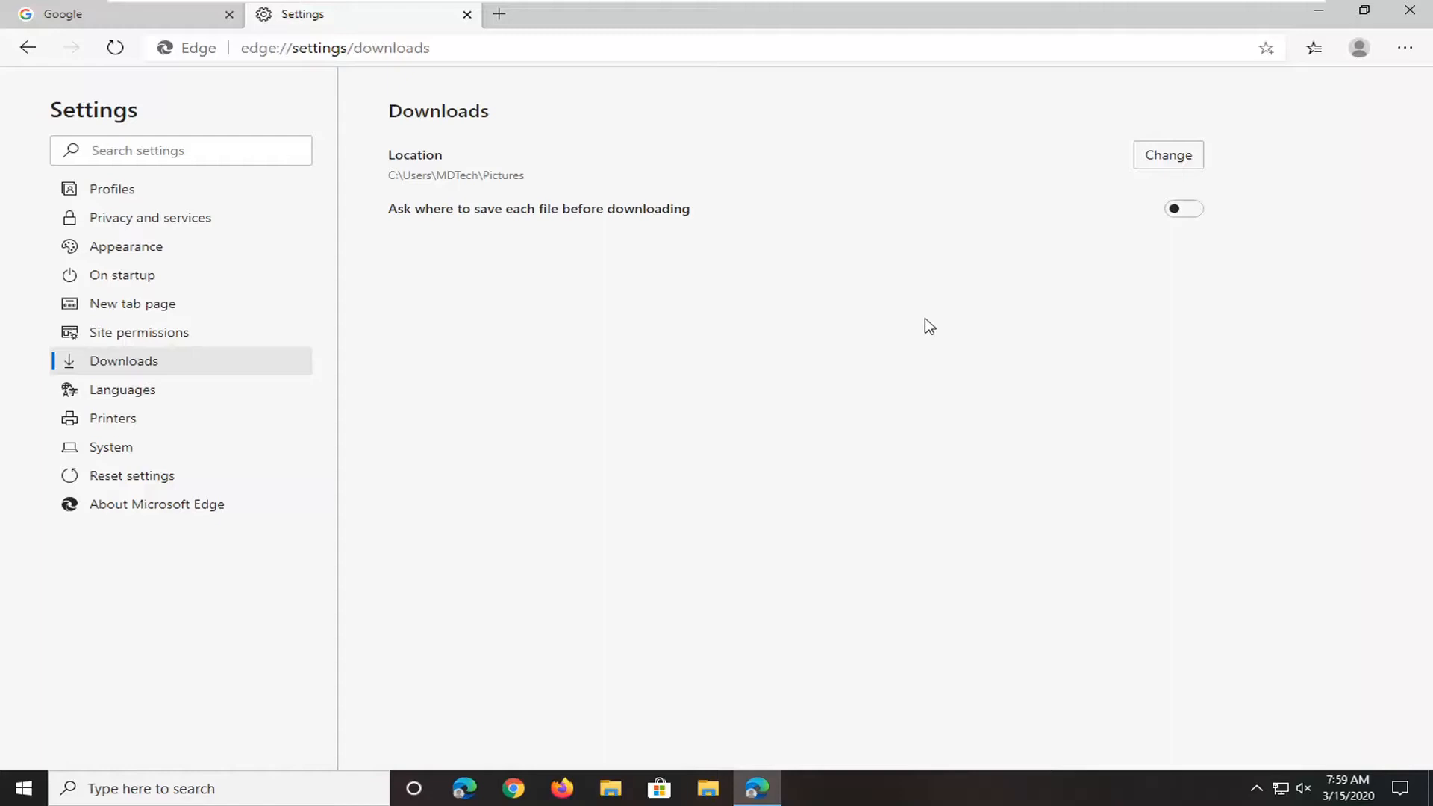